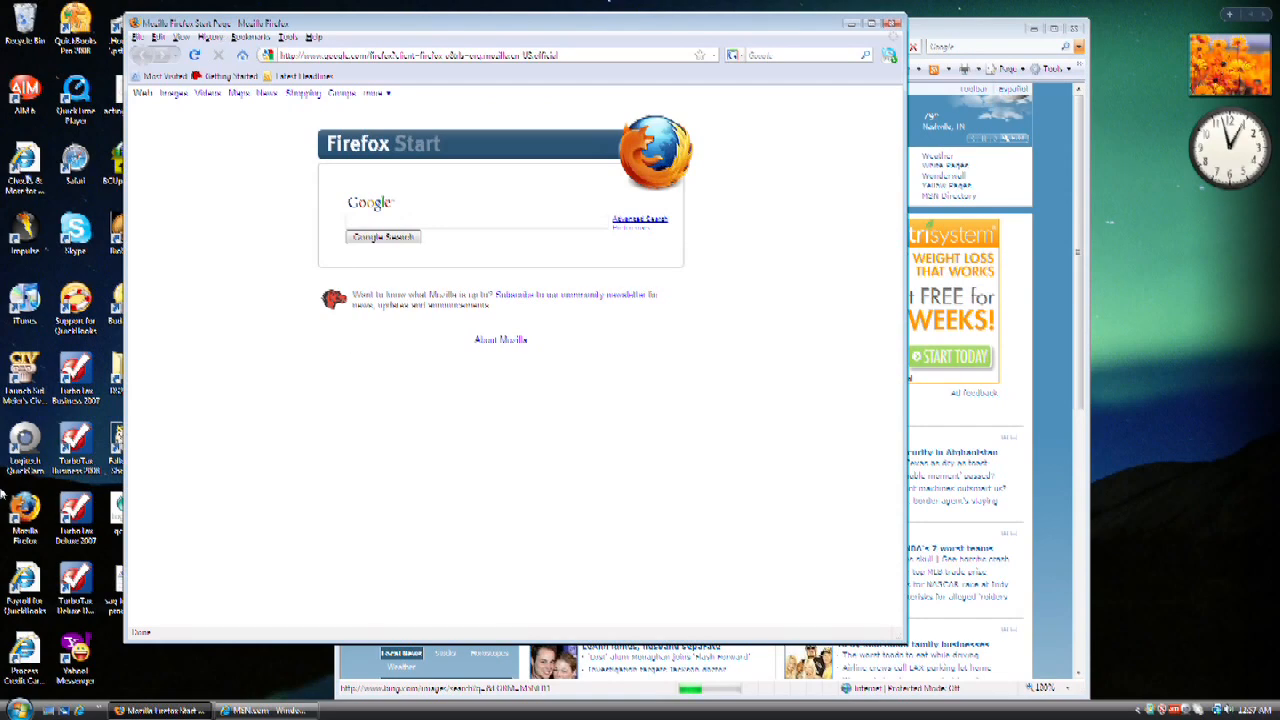
Step: Show the complete browsing history via History > Show All History
click(210, 36)
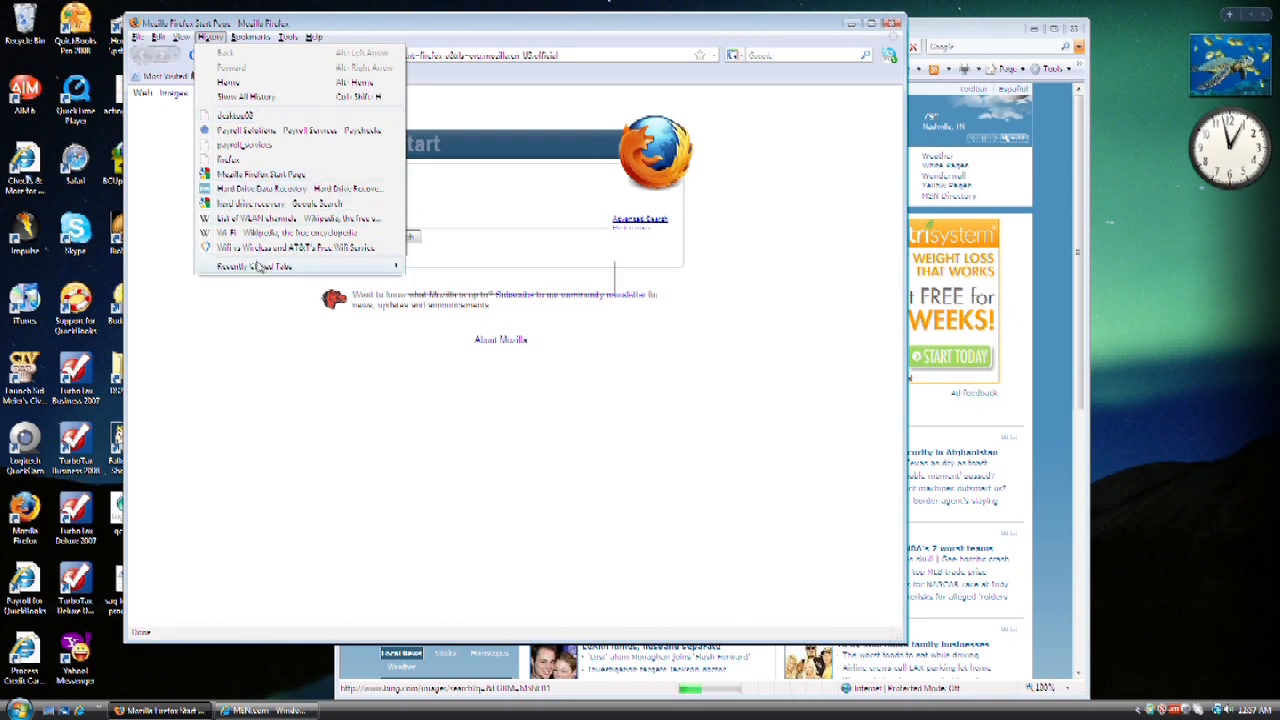
mouse_move(296, 248)
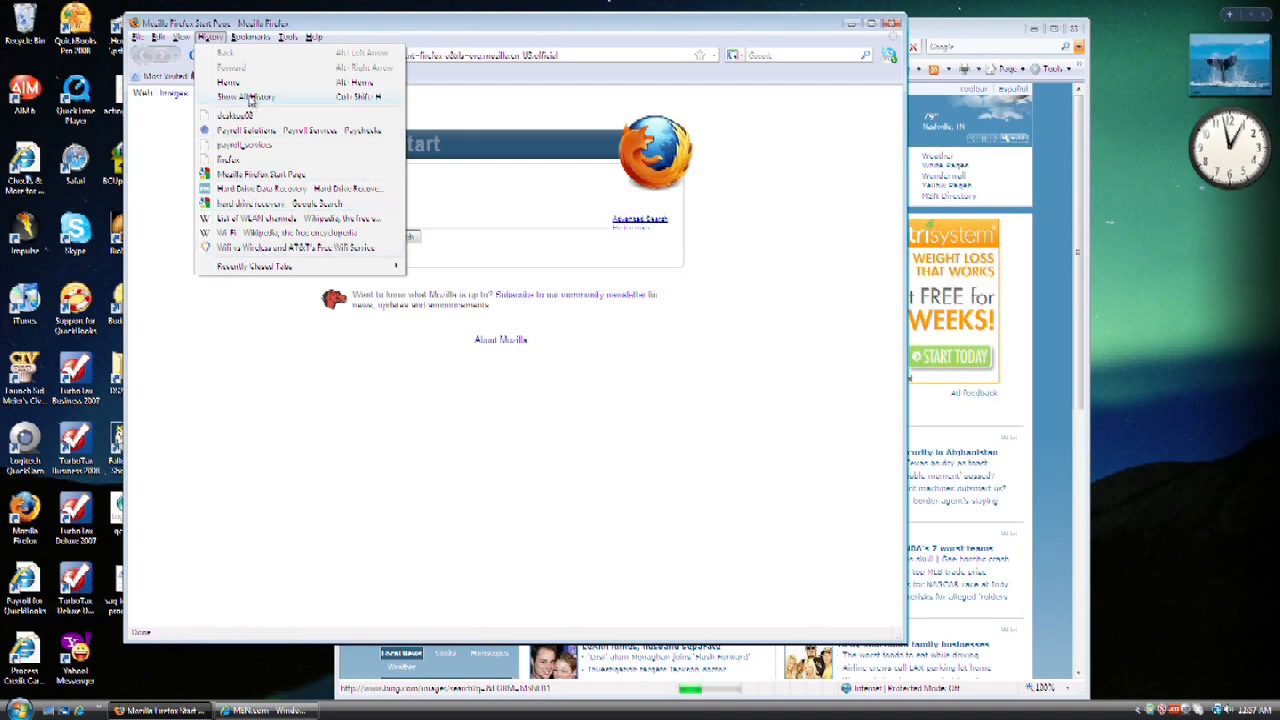
click(244, 96)
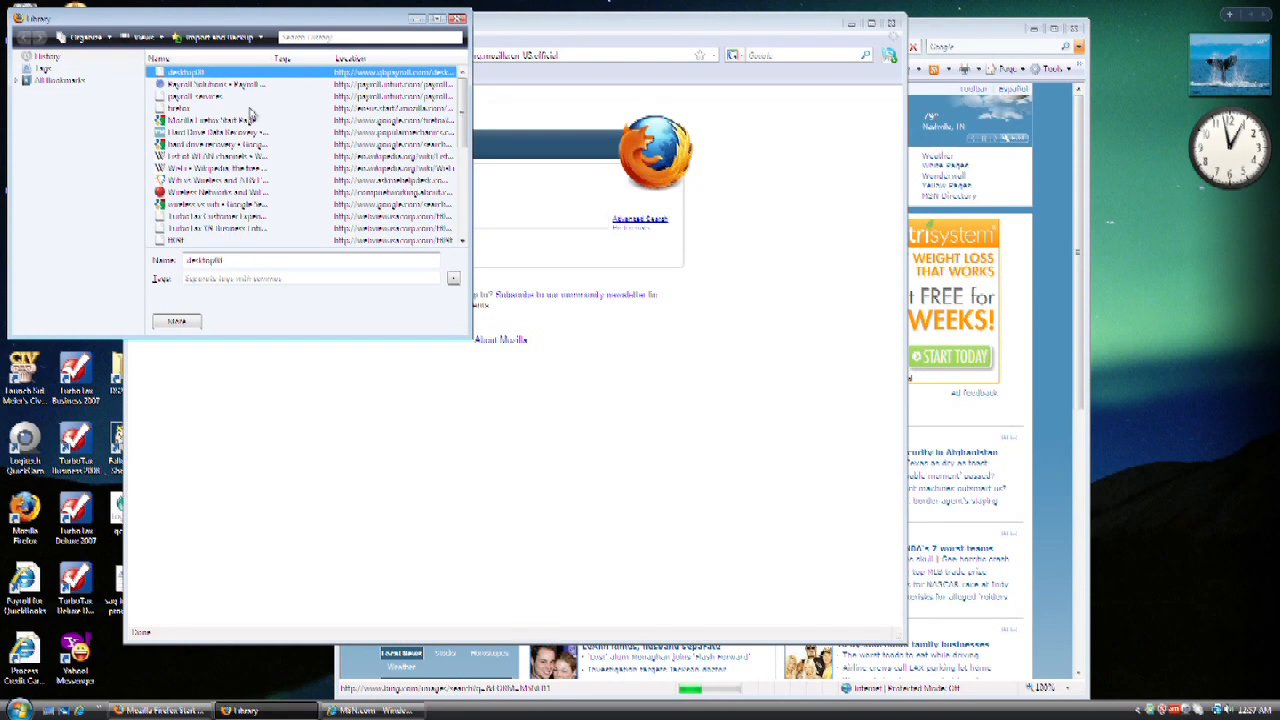
scroll(down, 3)
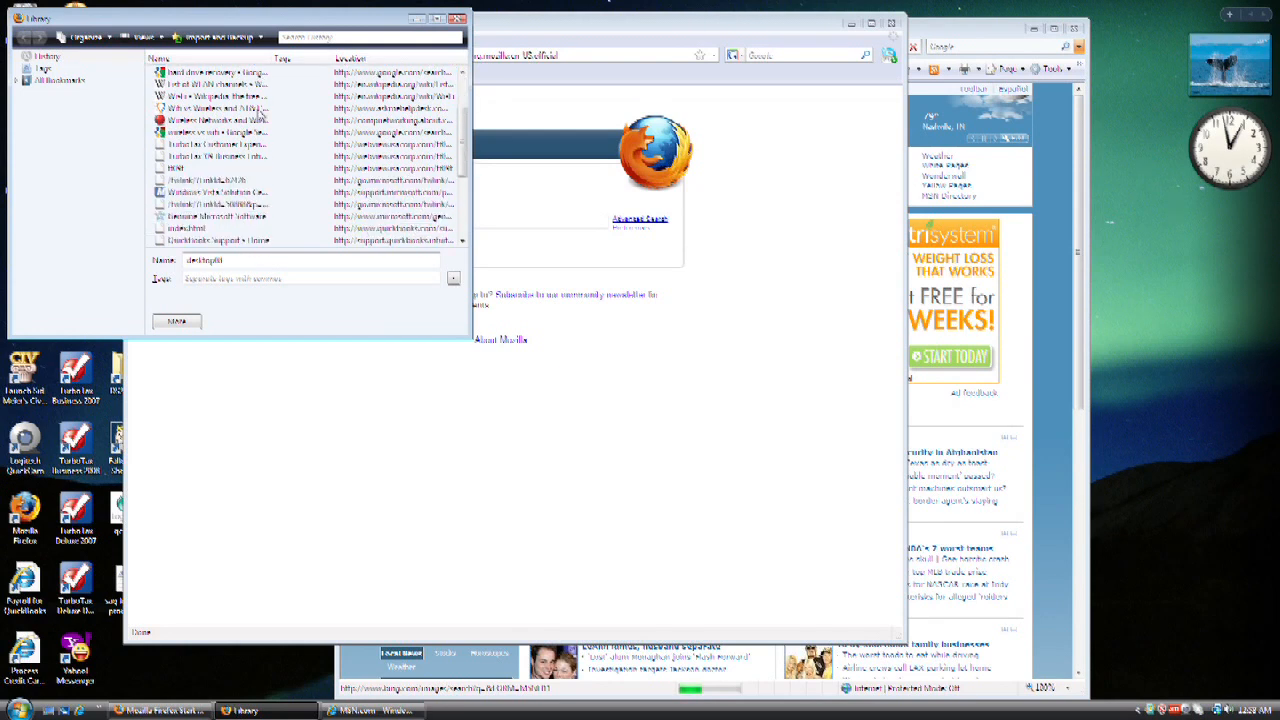
scroll(down, 3)
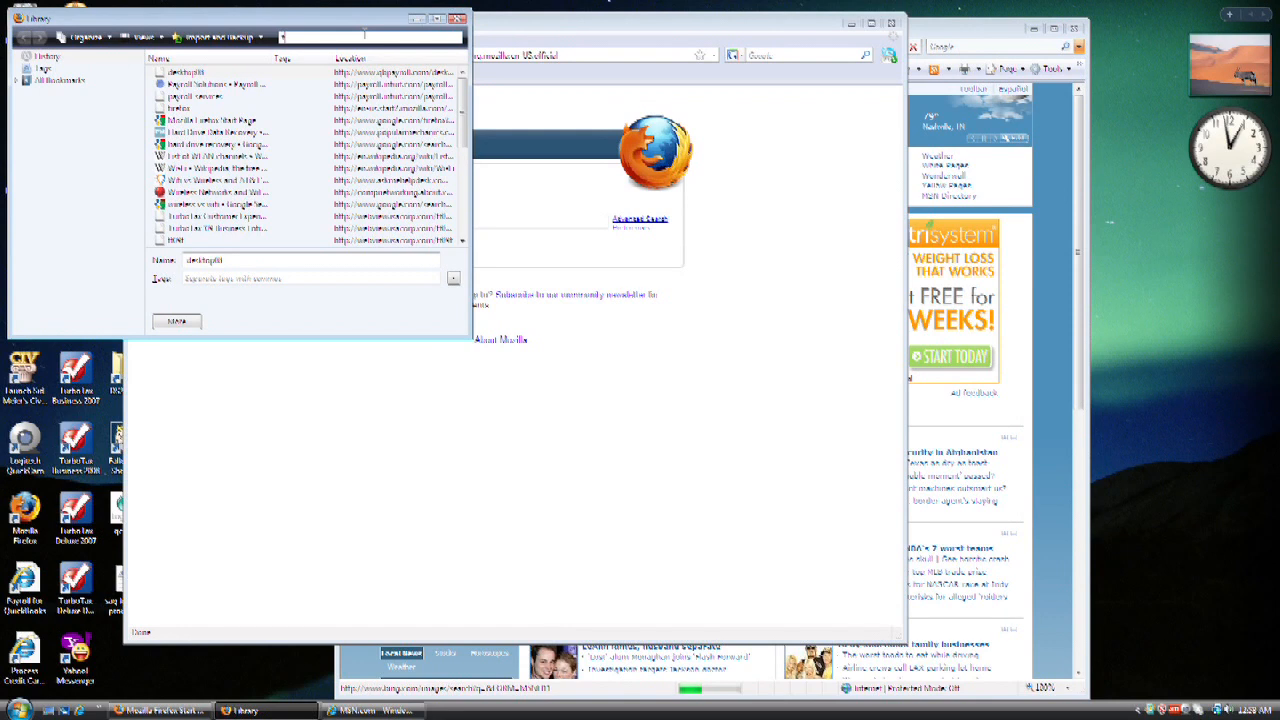
Step: Filter the Library history for 'firefox', then close the Library window
text(firefox)
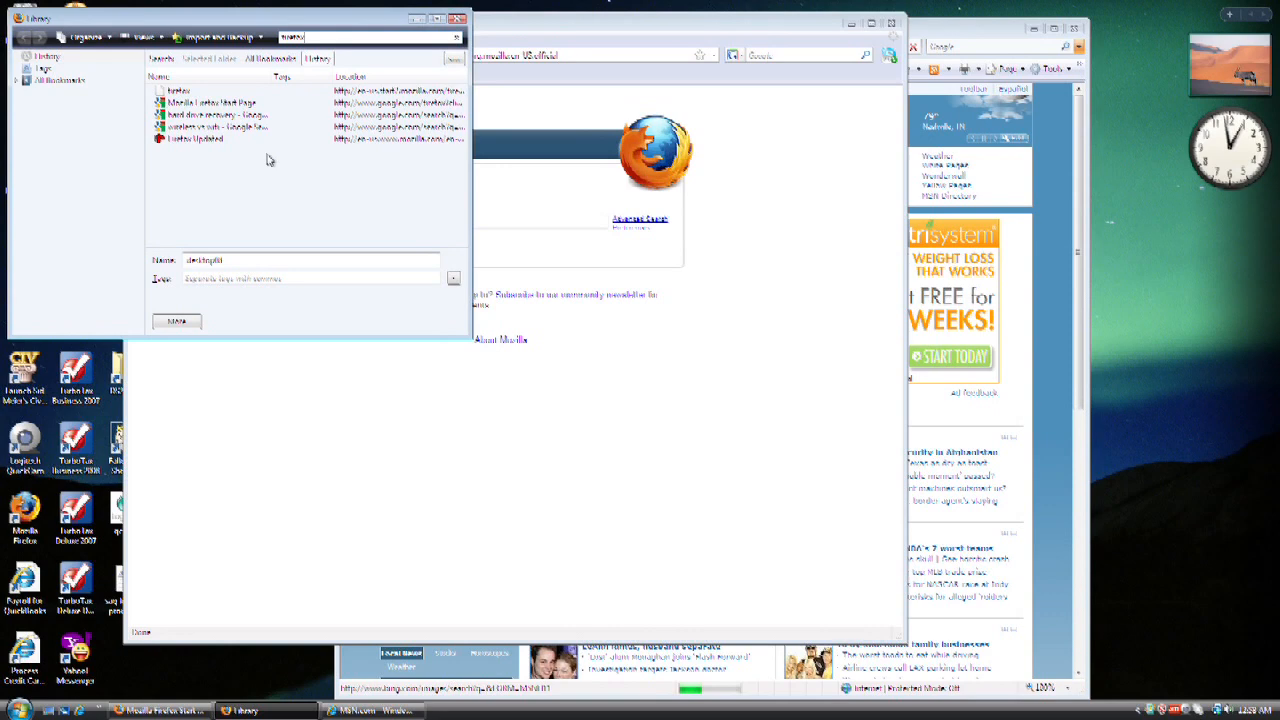
mouse_move(208, 152)
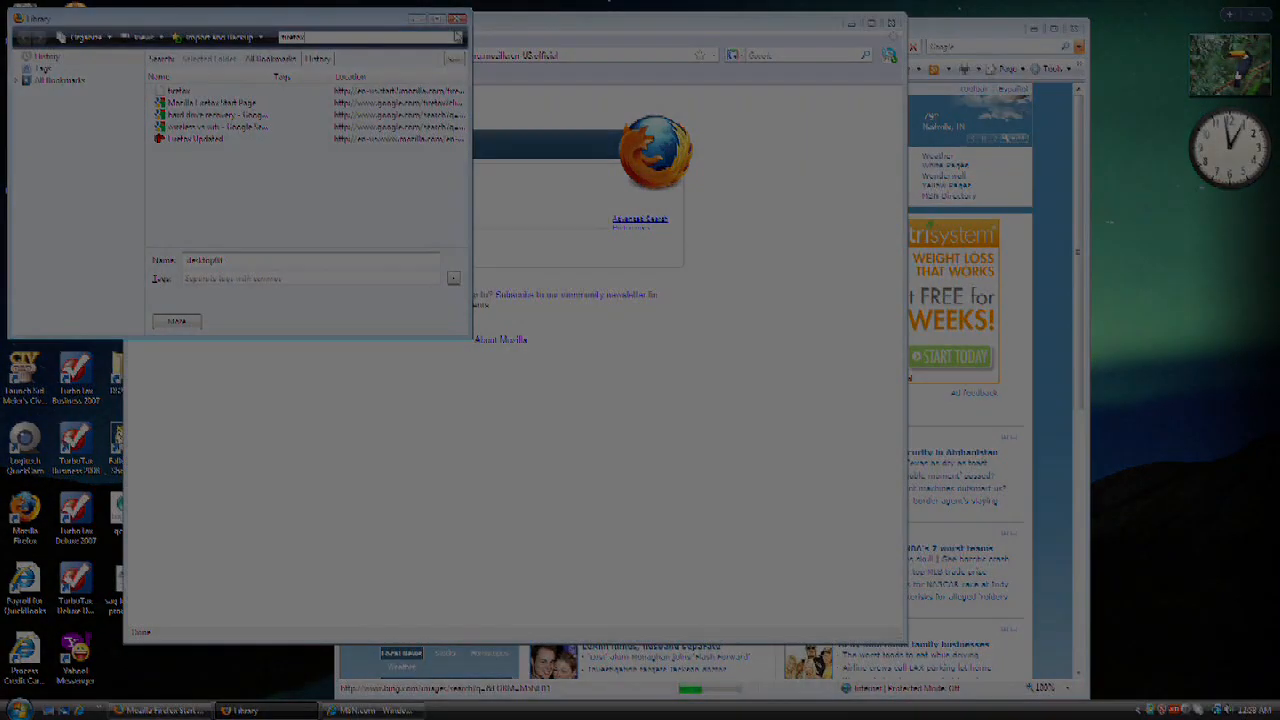
click(464, 18)
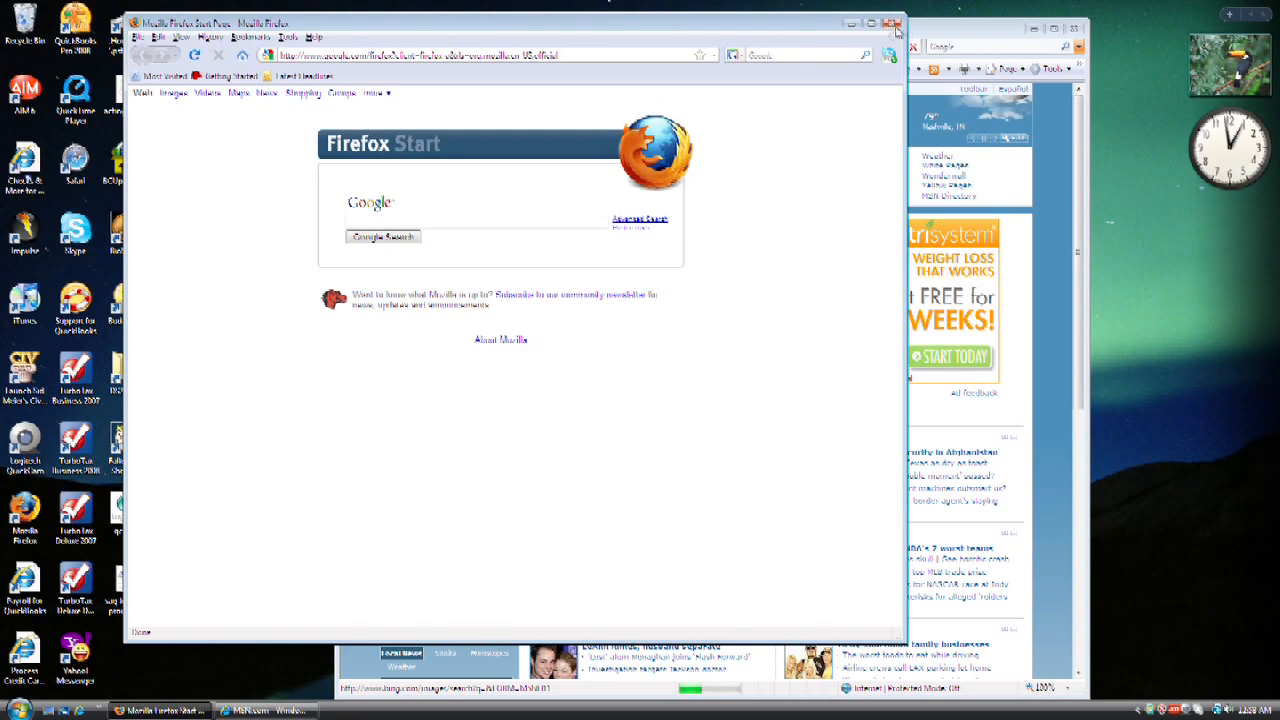
Step: Bring Internet Explorer's MSN home page to the front from the taskbar
click(892, 24)
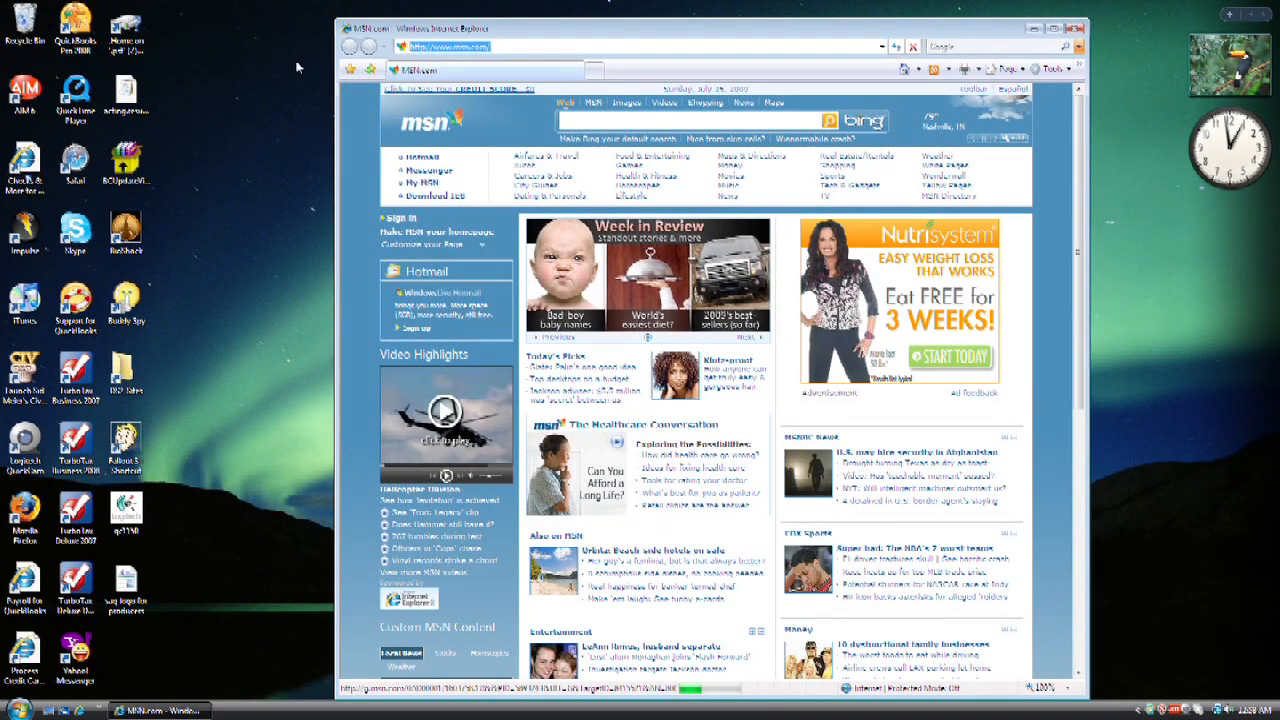
mouse_move(350, 68)
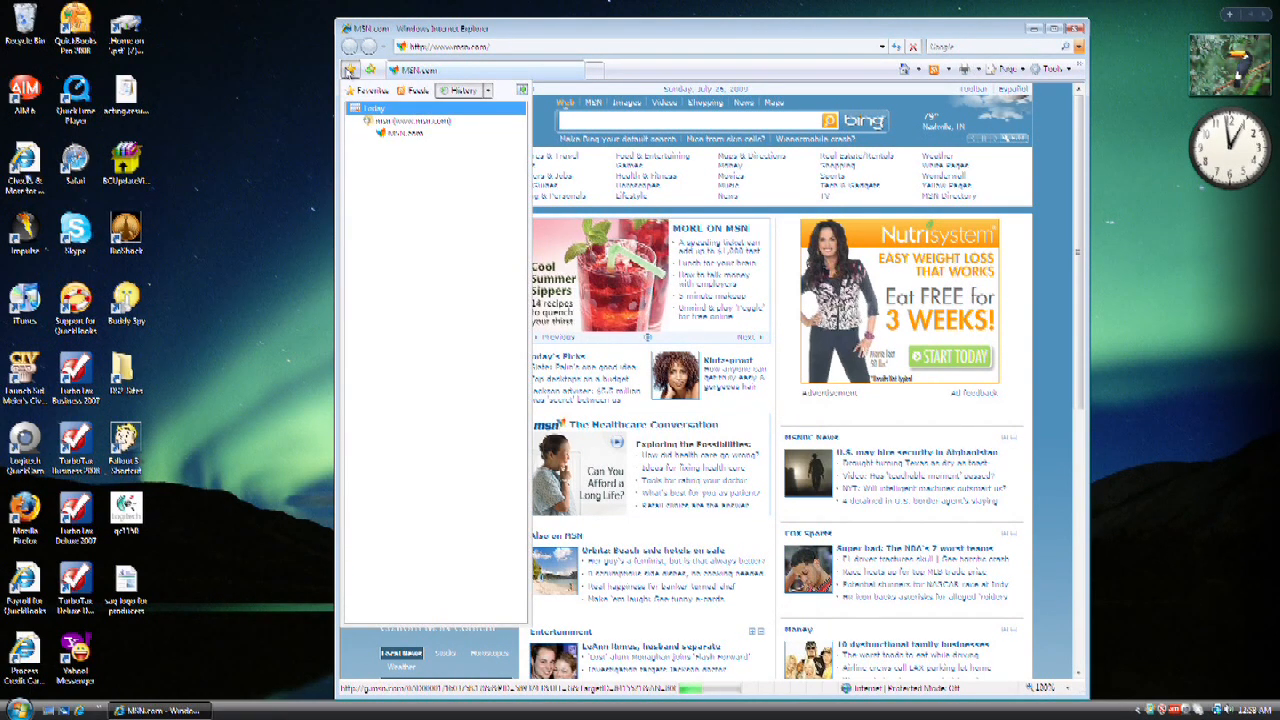
mouse_move(504, 84)
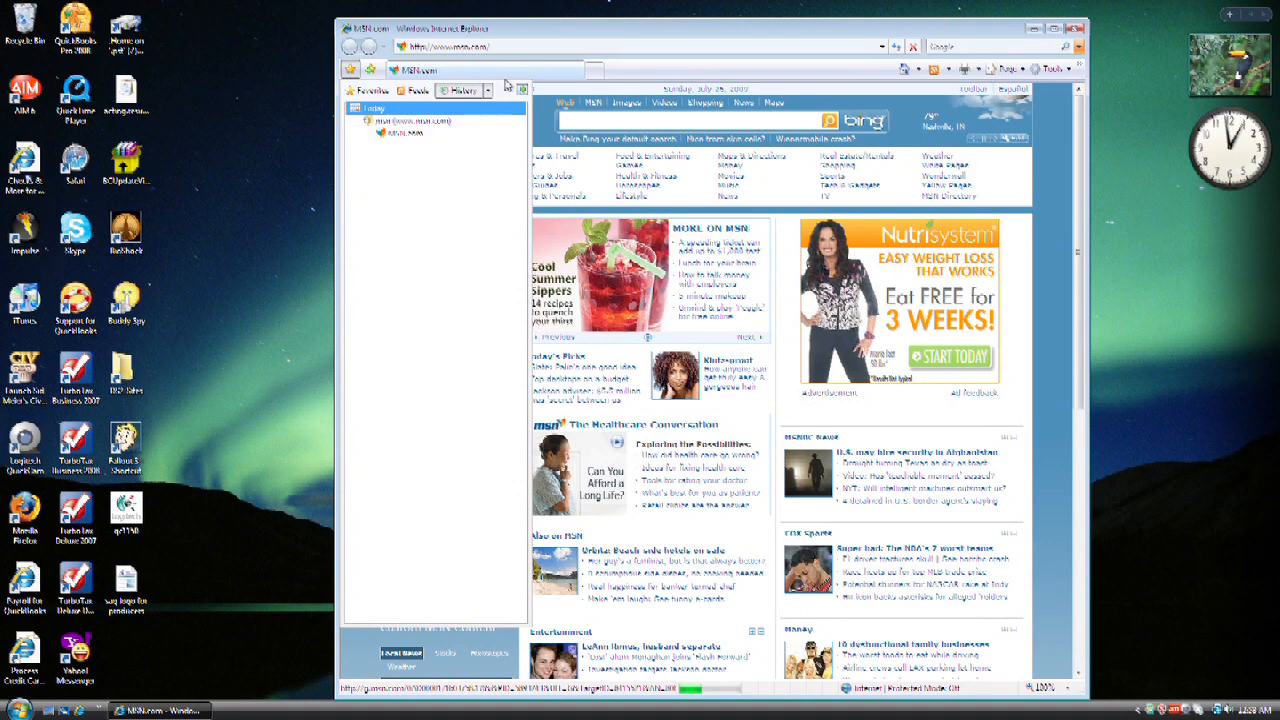
click(488, 90)
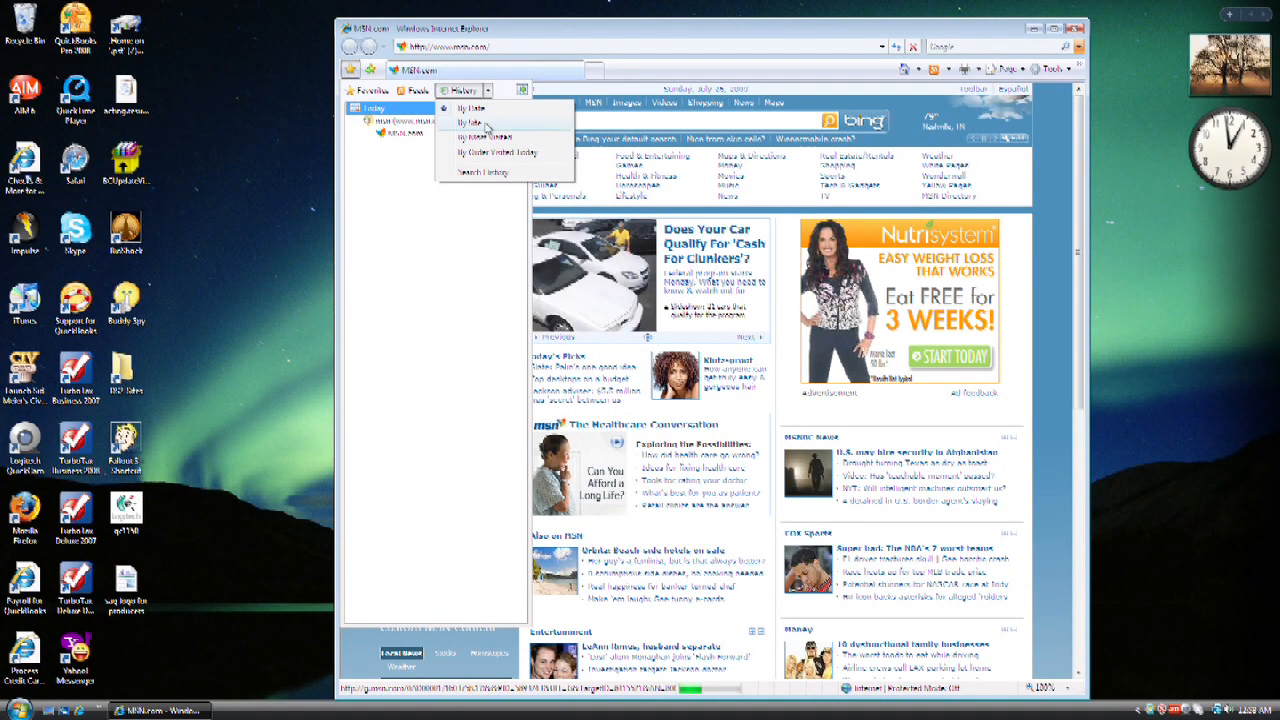
mouse_move(490, 152)
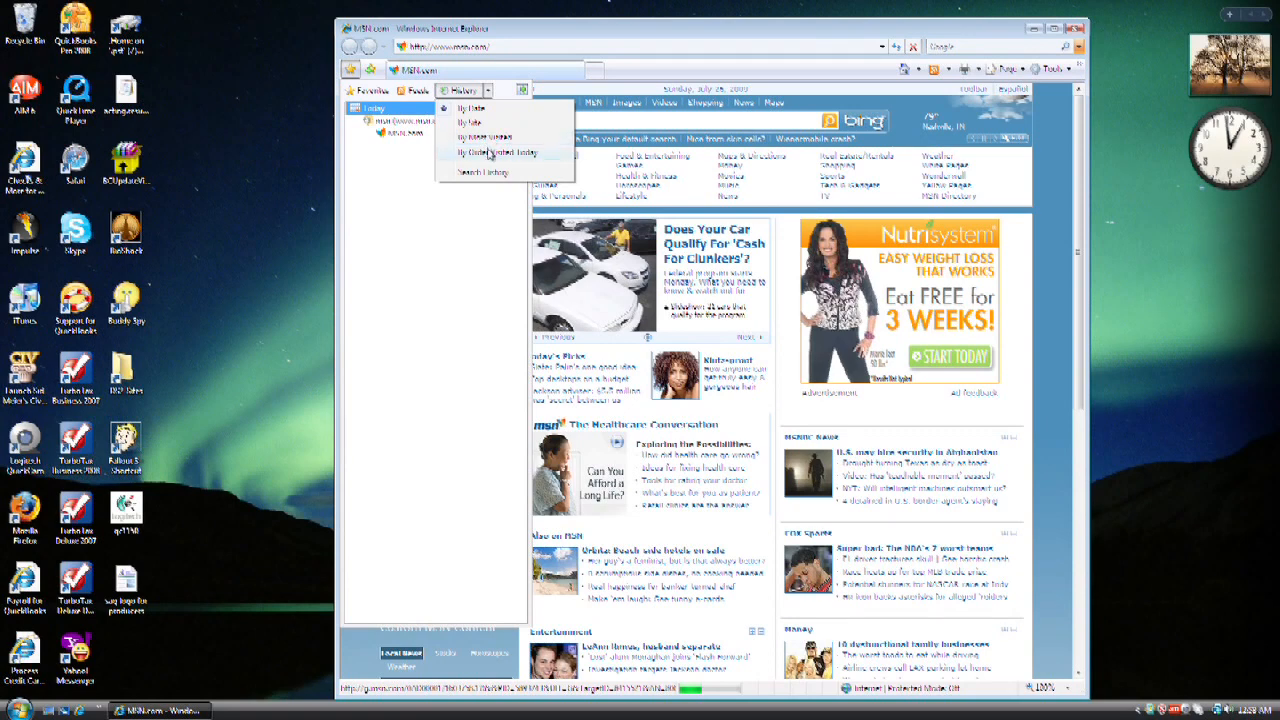
mouse_move(488, 172)
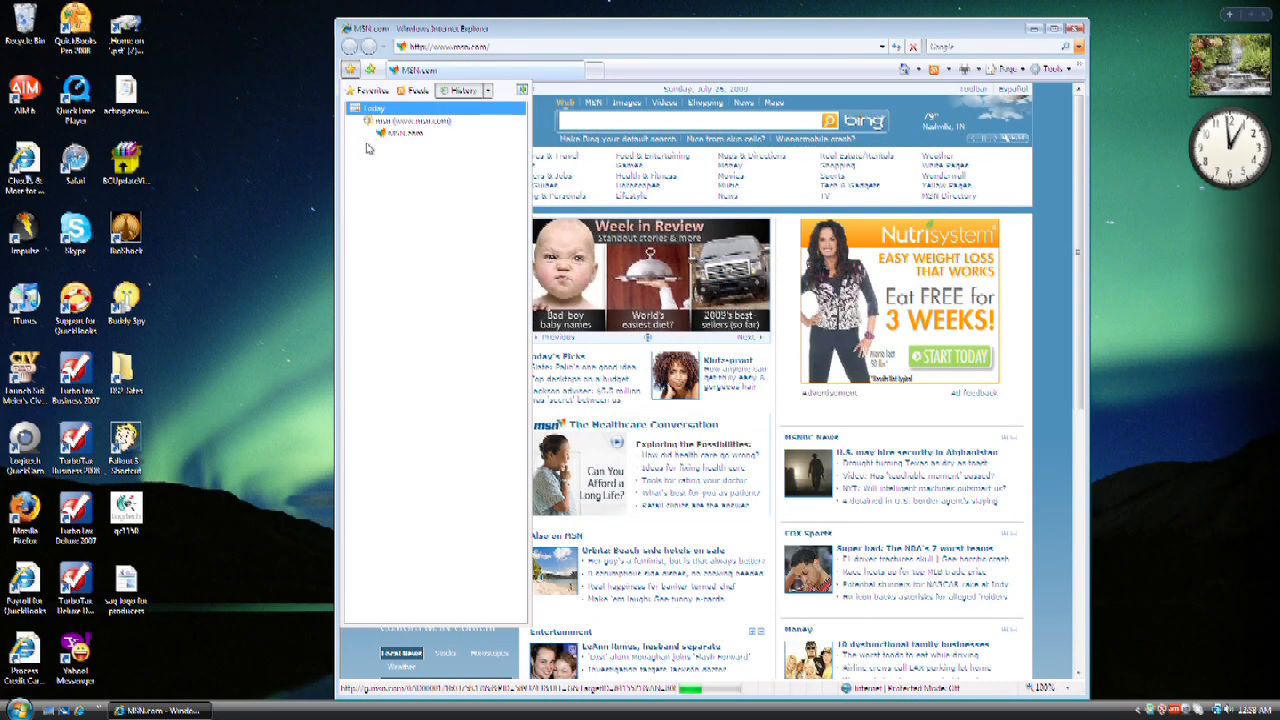
mouse_move(404, 132)
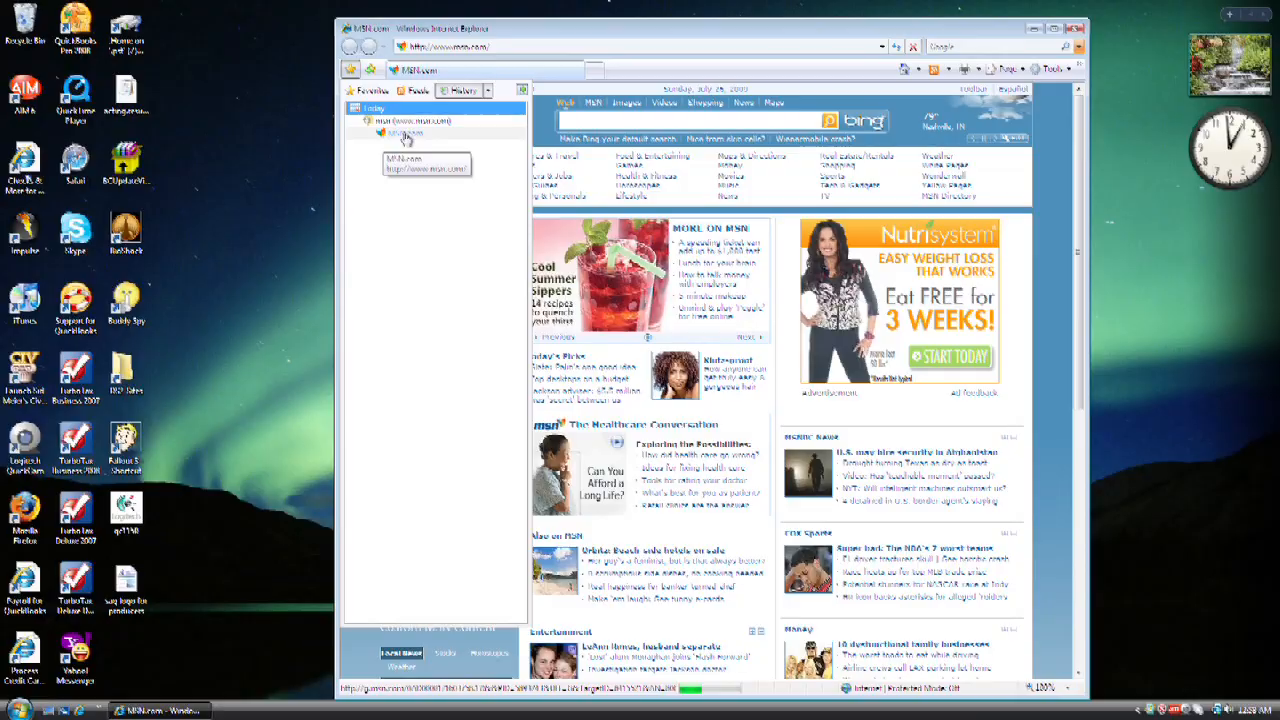